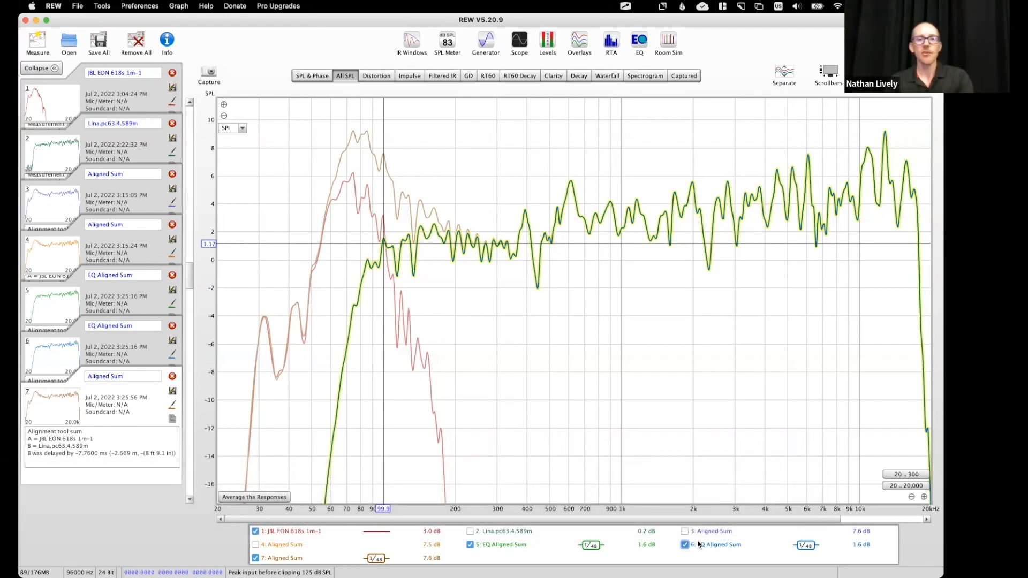
- Quit Open Sound Meter and confirm the close dialog, leaving REW's overlaid traces in front
key(Cmd+Tab)
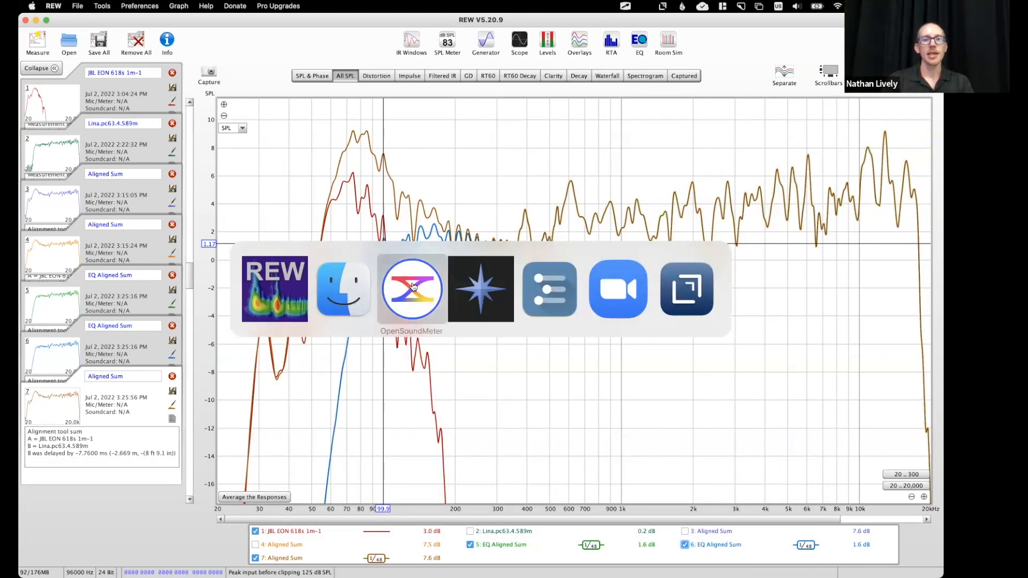
click(411, 288)
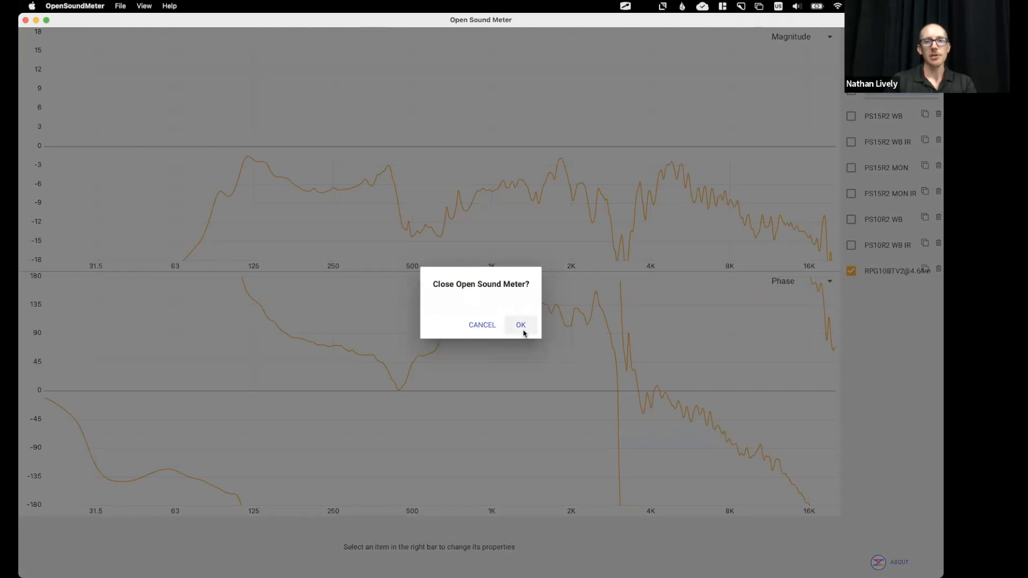
click(520, 325)
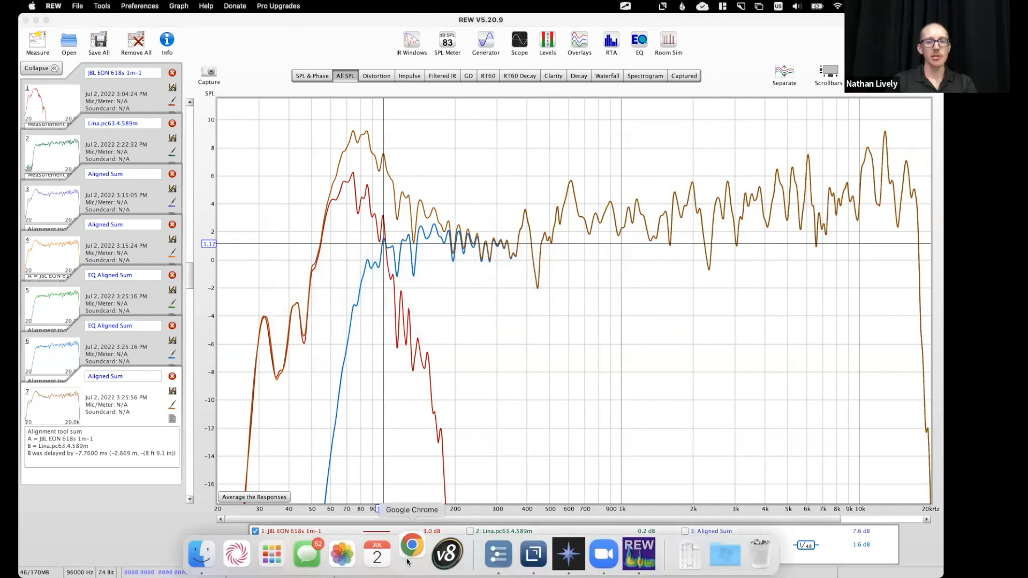
- Download the Electro-Voice ZXA1-90 transfer function CSV from trace-book.org in Chrome
click(412, 554)
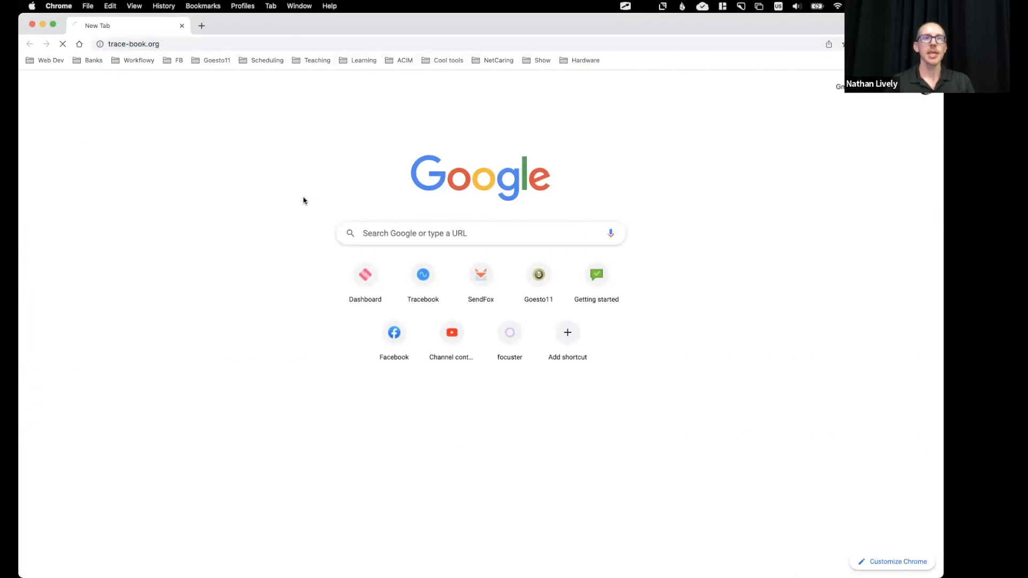
click(423, 274)
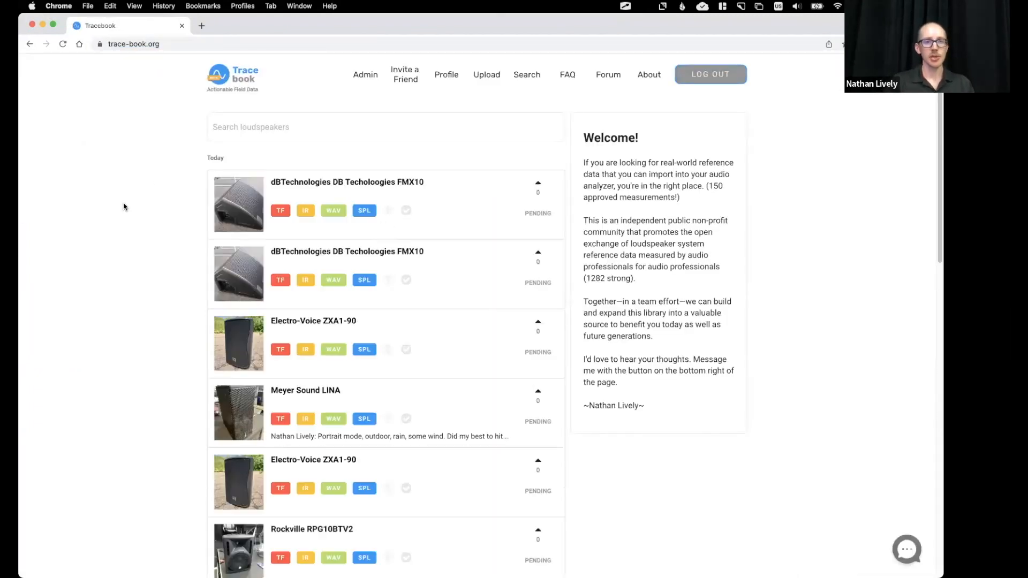
scroll(down, 3)
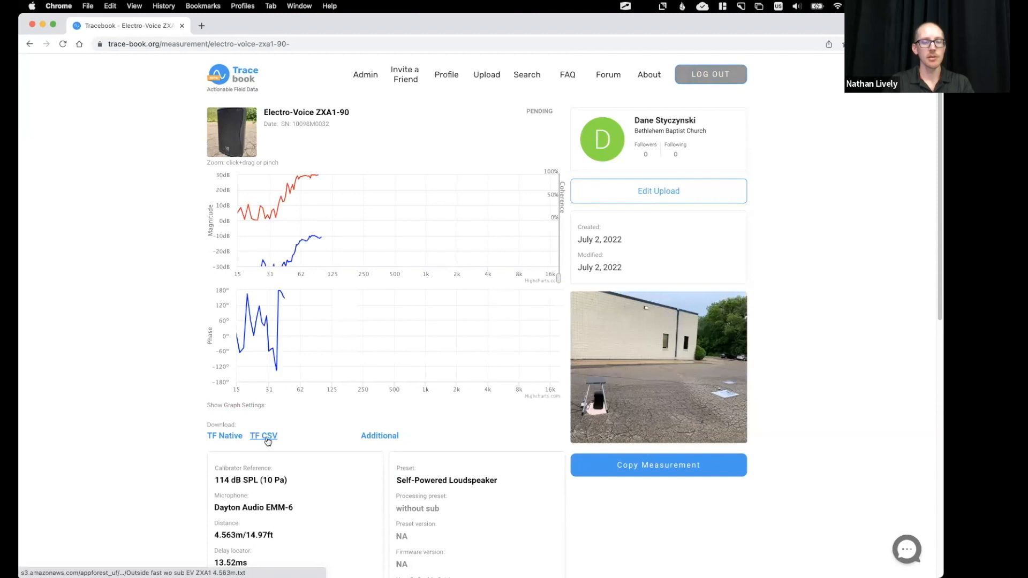
click(264, 436)
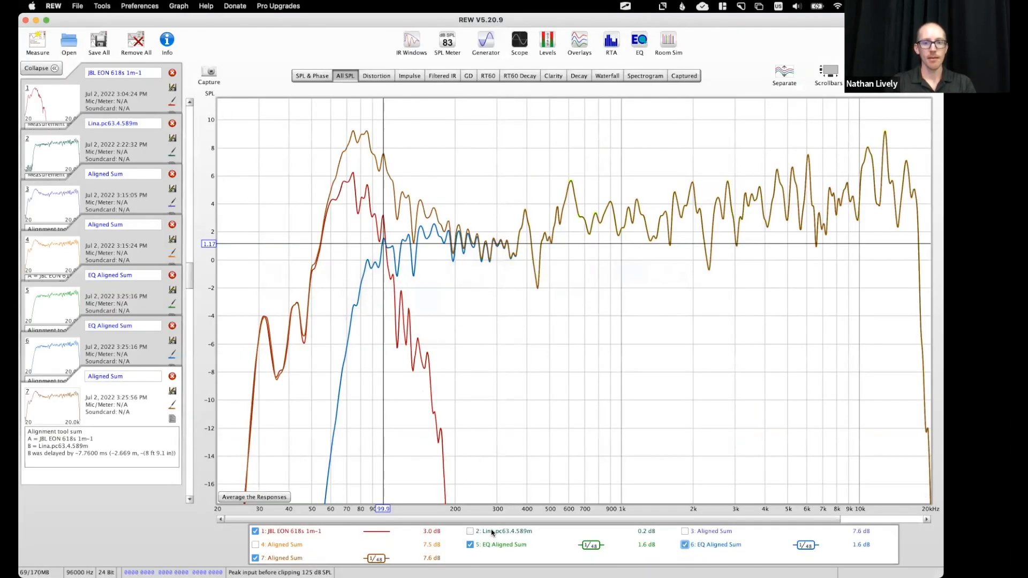
- Clear all legend selections and import the downloaded Outside fast wo sub EV ZXA1 file as measurement 8
right_click(492, 545)
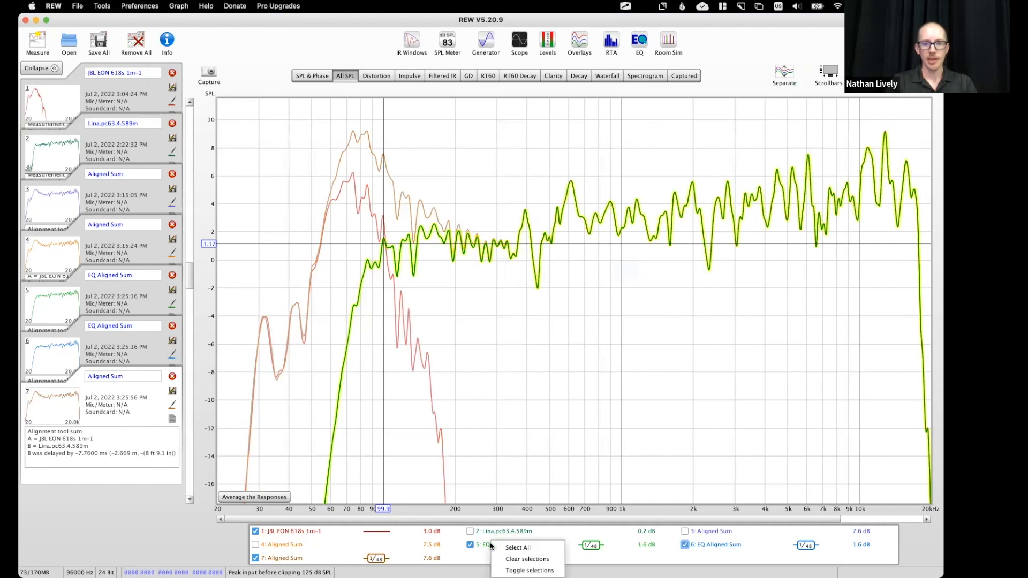
mouse_move(526, 559)
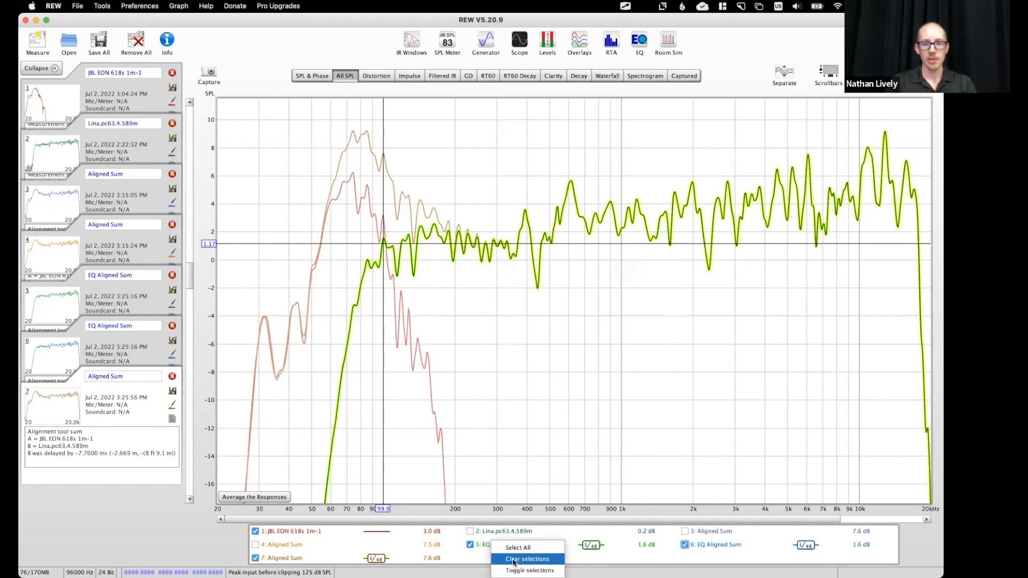
click(526, 558)
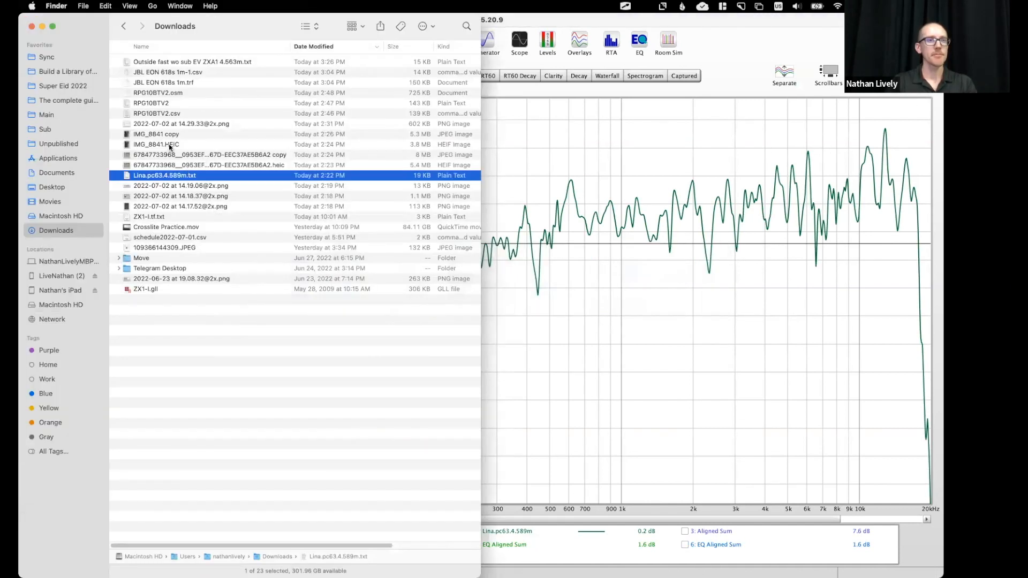
click(187, 61)
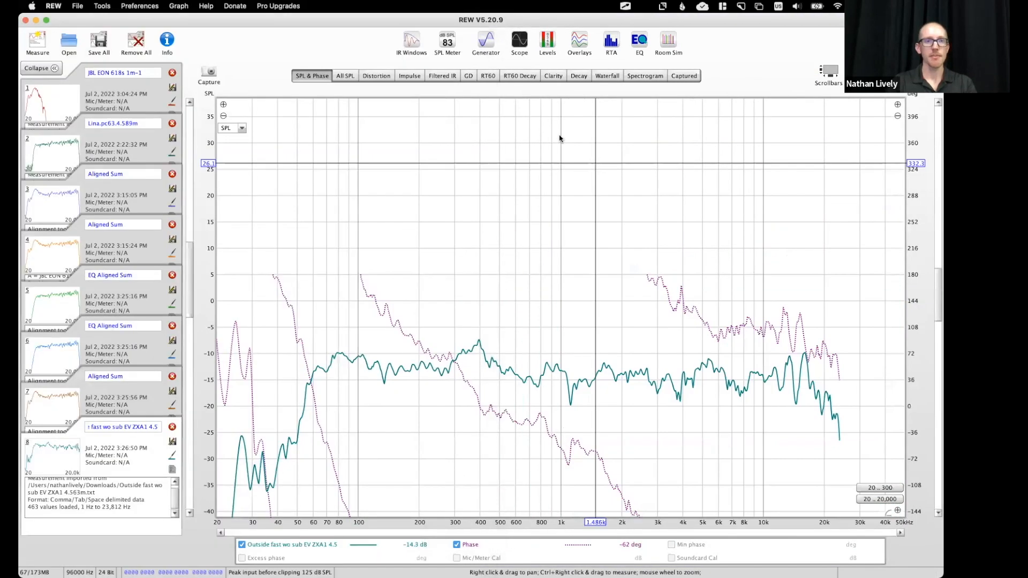
- In All SPL, align the Lina and ZXA1 levels using the measurements' average SPL
click(345, 75)
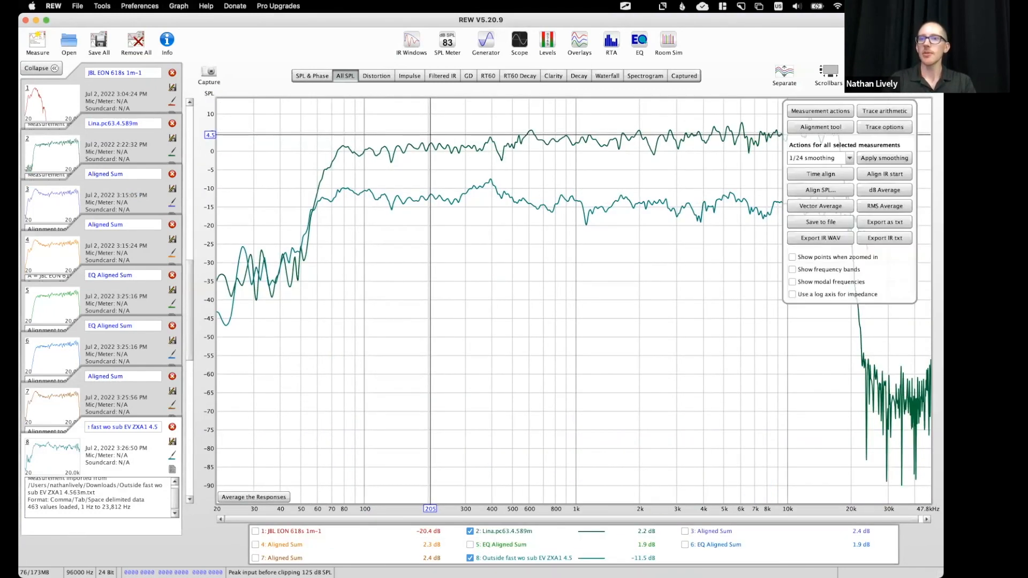
click(819, 190)
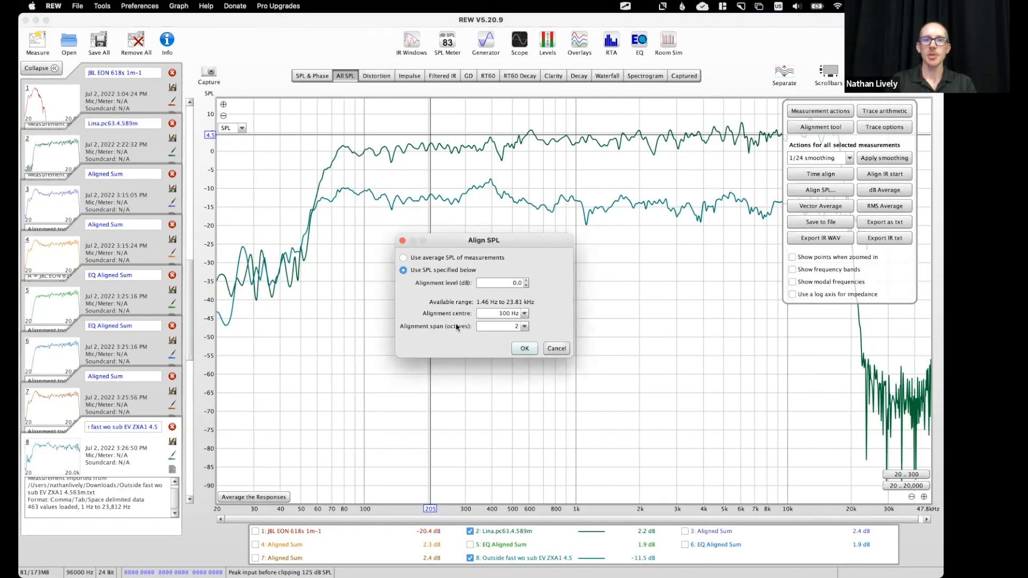
click(403, 257)
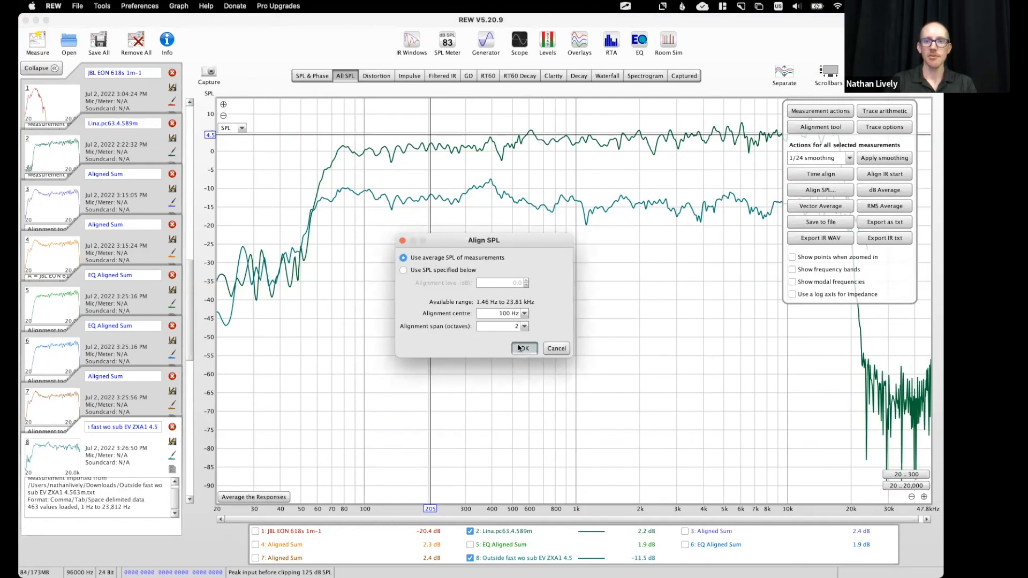
click(524, 347)
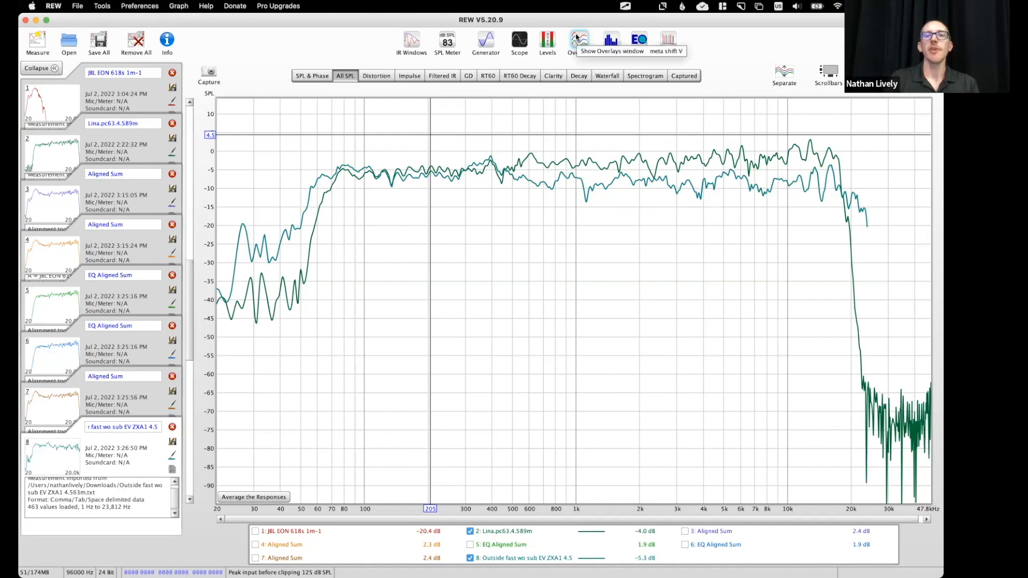
- Show the Overlays phase view with the ZXA1 measurement's phase trace added
click(578, 40)
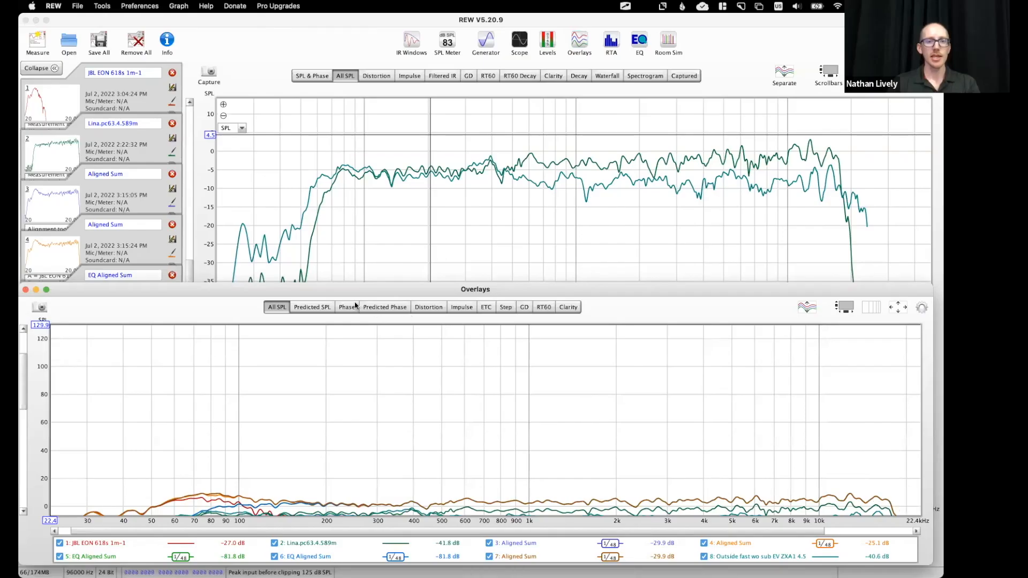
click(347, 306)
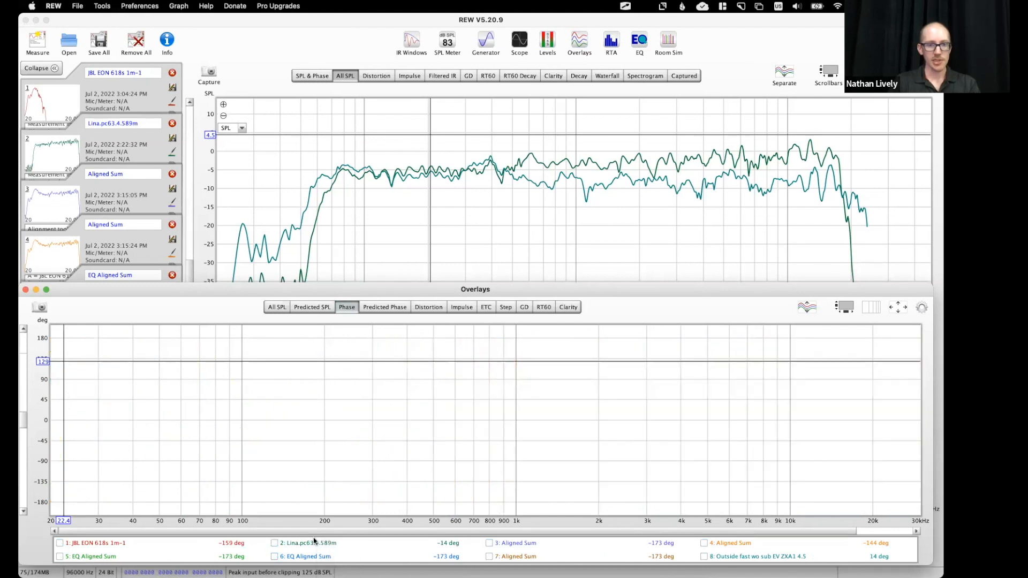
click(704, 557)
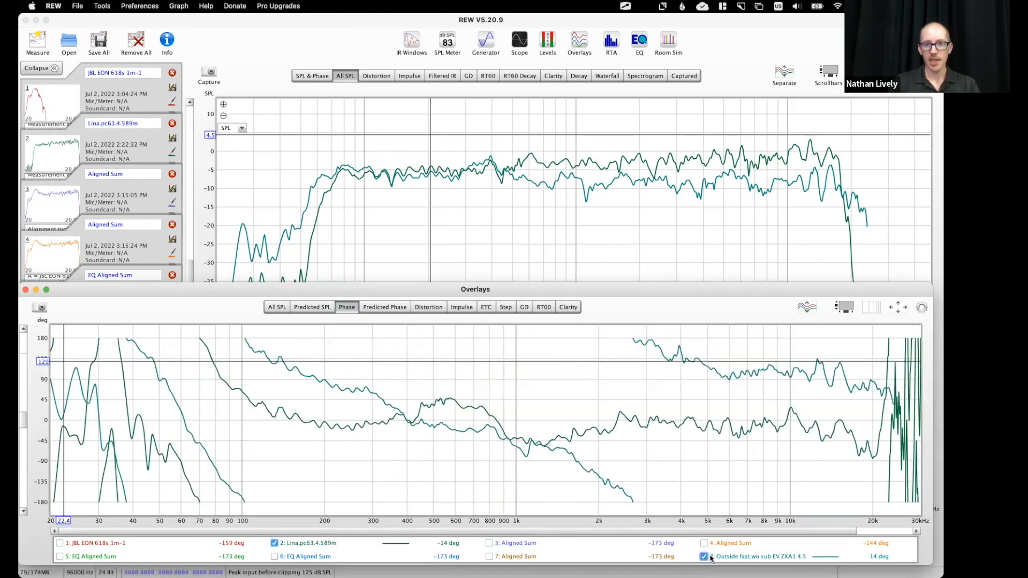
mouse_move(513, 410)
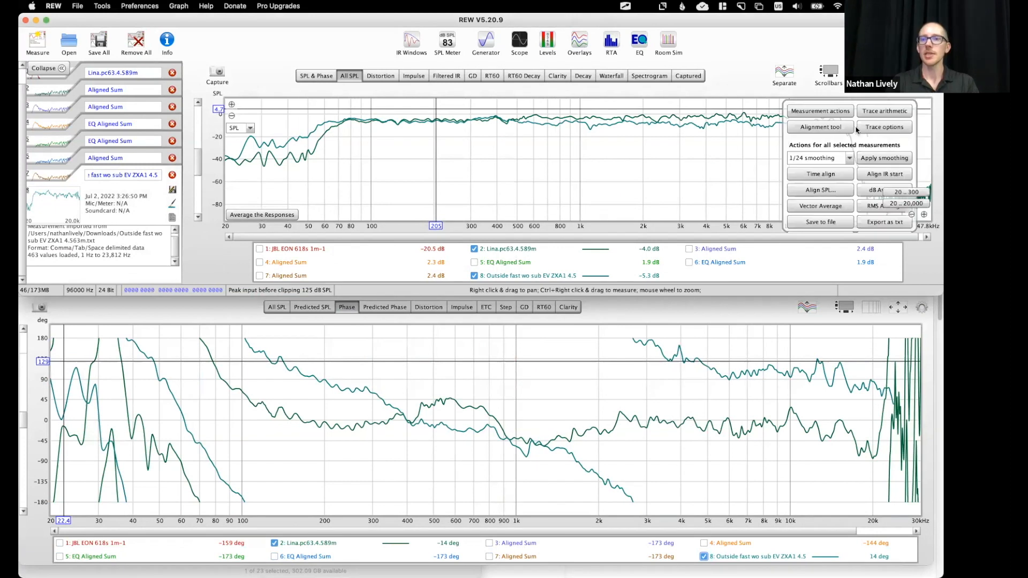
- Attempt time alignment, dismiss the no-impulse-response warning, and view Lina's SPL and phase
click(820, 173)
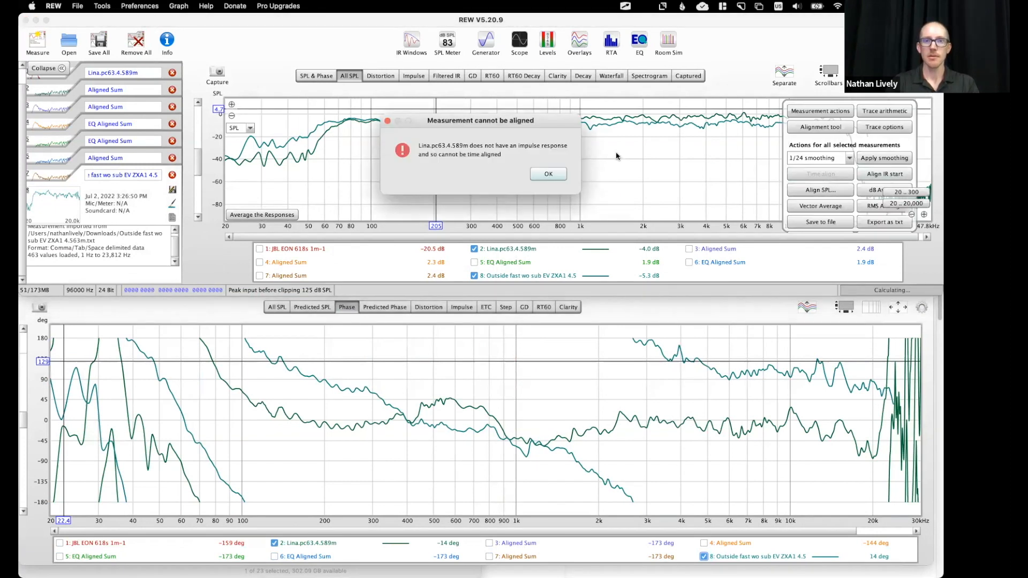
click(548, 174)
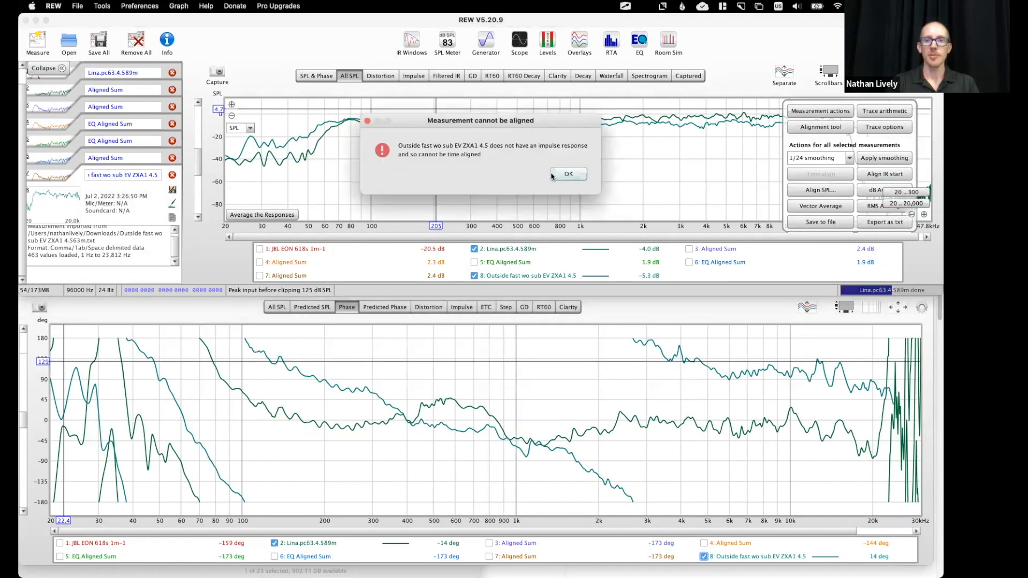
click(568, 173)
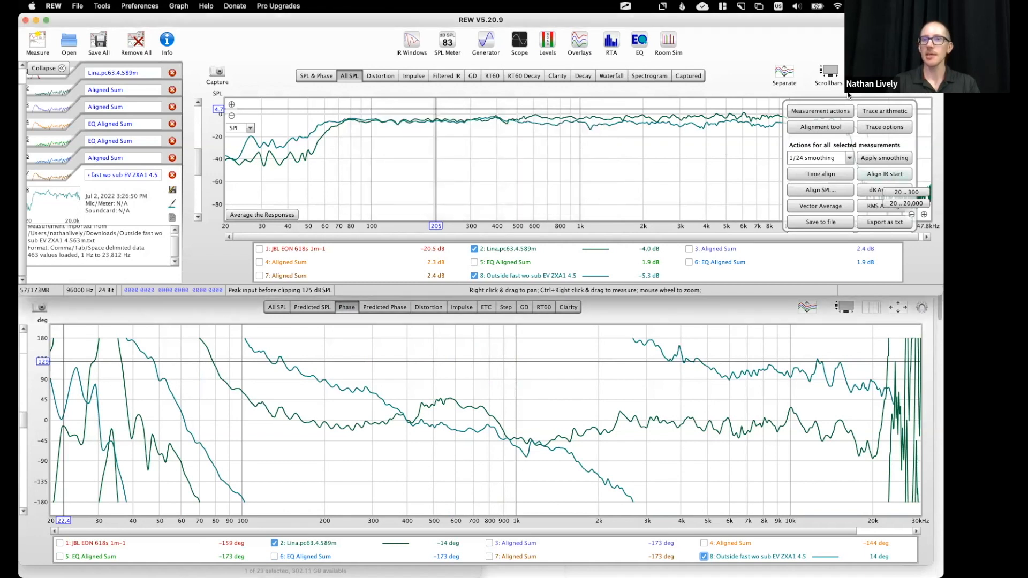
click(316, 75)
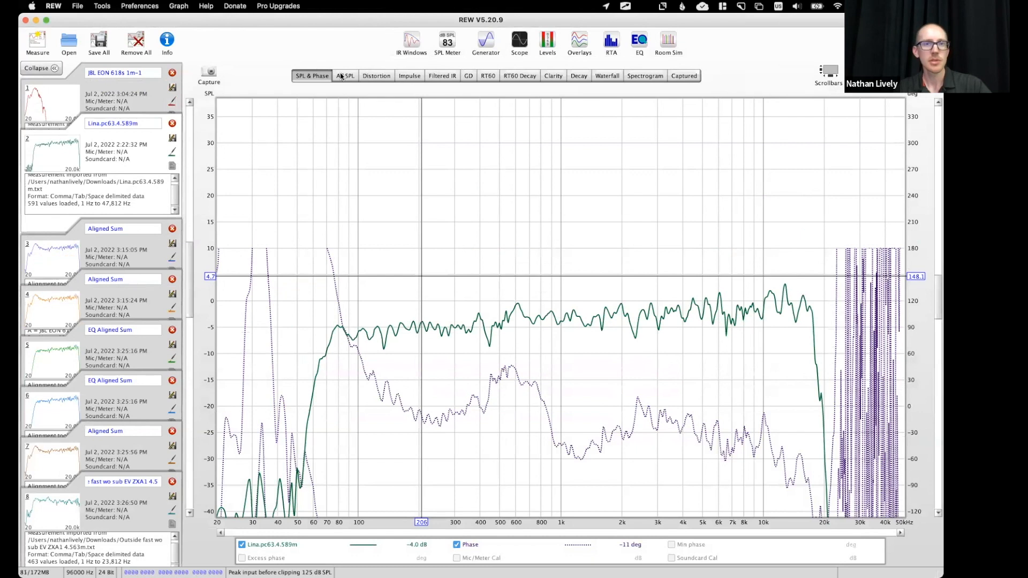
- Pair 2: Lina with 8: Outside fast wo sub in the Alignment tool at -0.03 ms delay
click(344, 75)
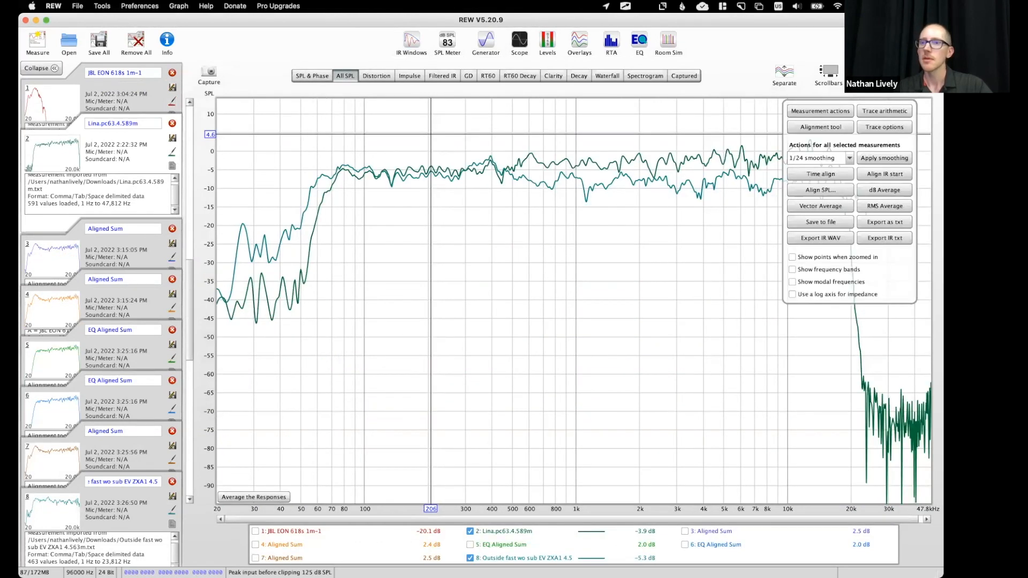
click(819, 127)
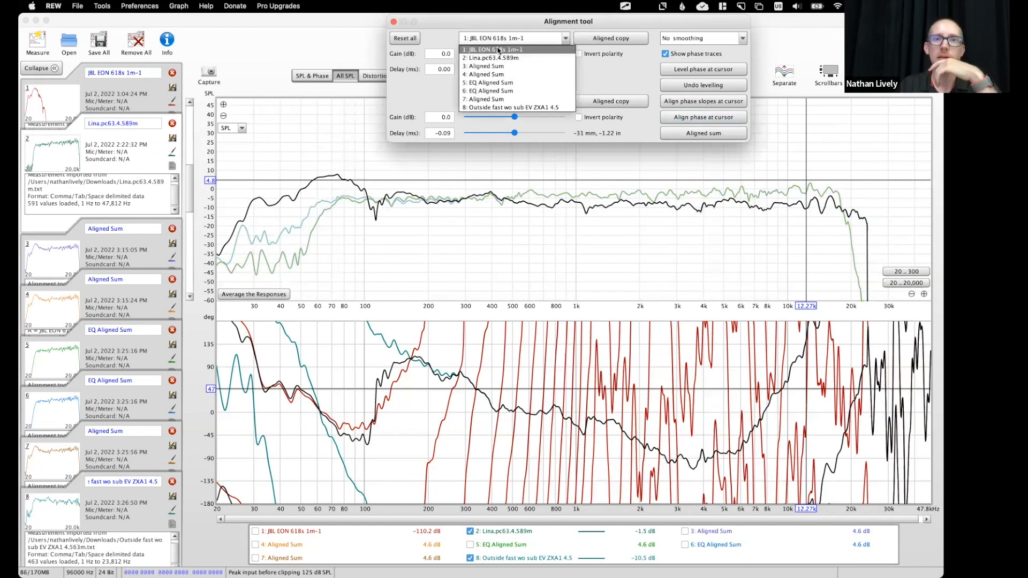
click(489, 58)
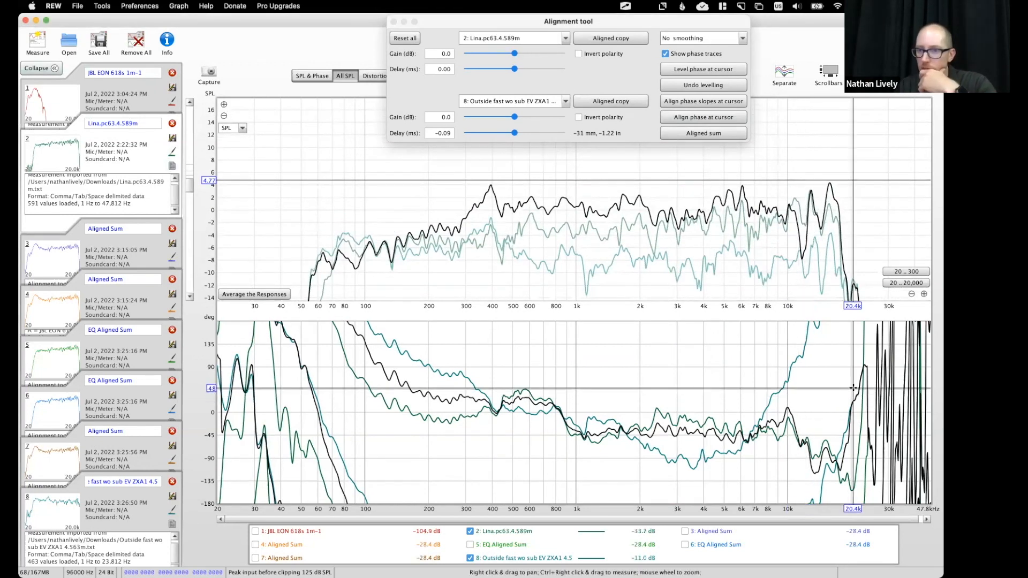
click(702, 117)
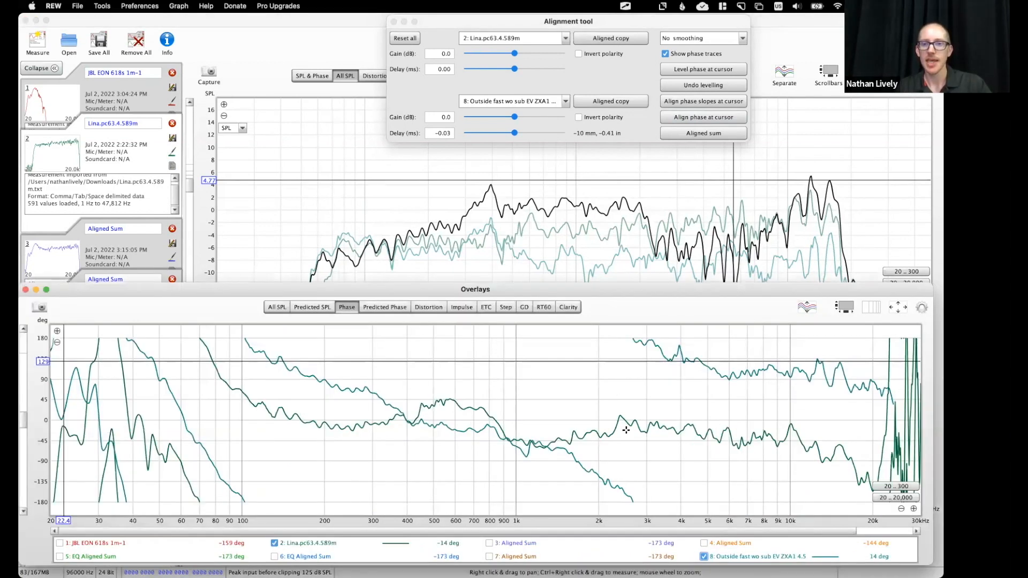
click(640, 419)
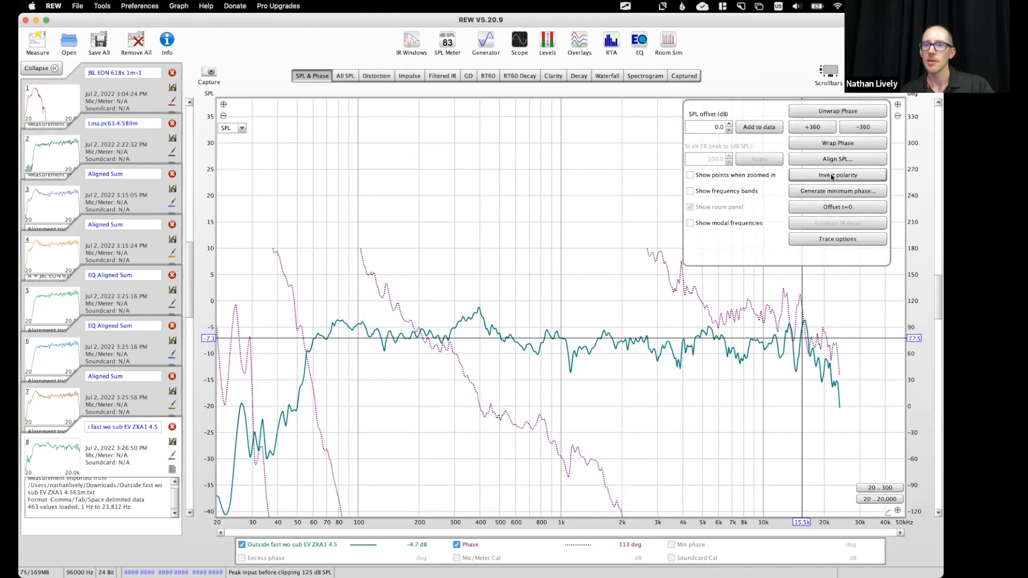
- Toggle Invert polarity on the Outside fast wo sub measurement and compare its phase with Lina
click(579, 41)
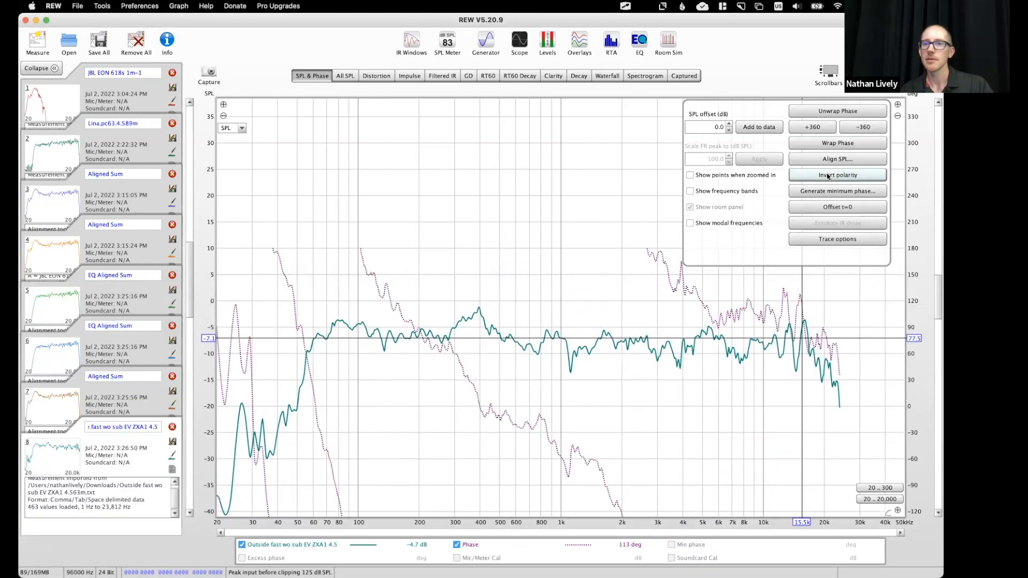
click(579, 42)
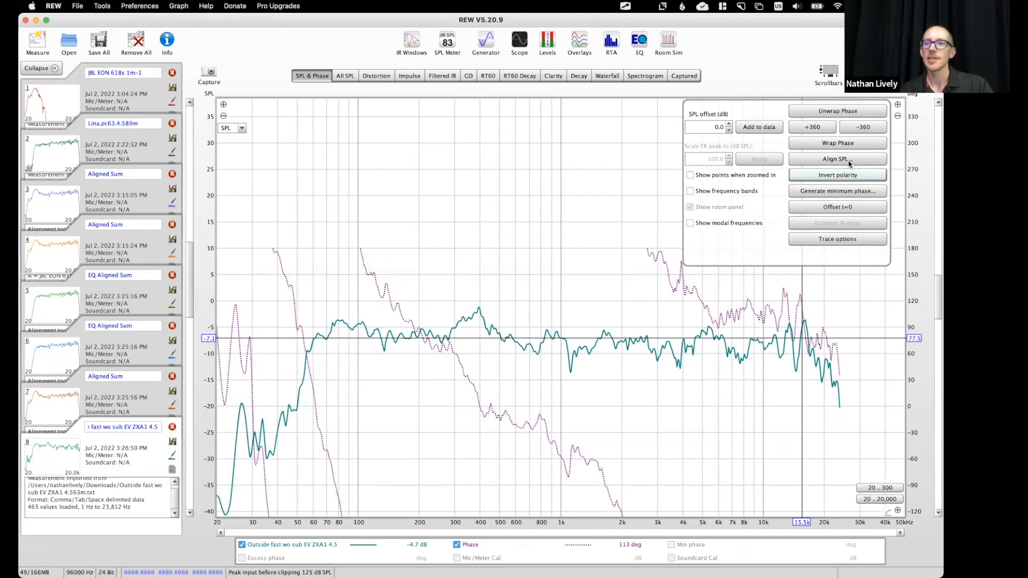
click(579, 42)
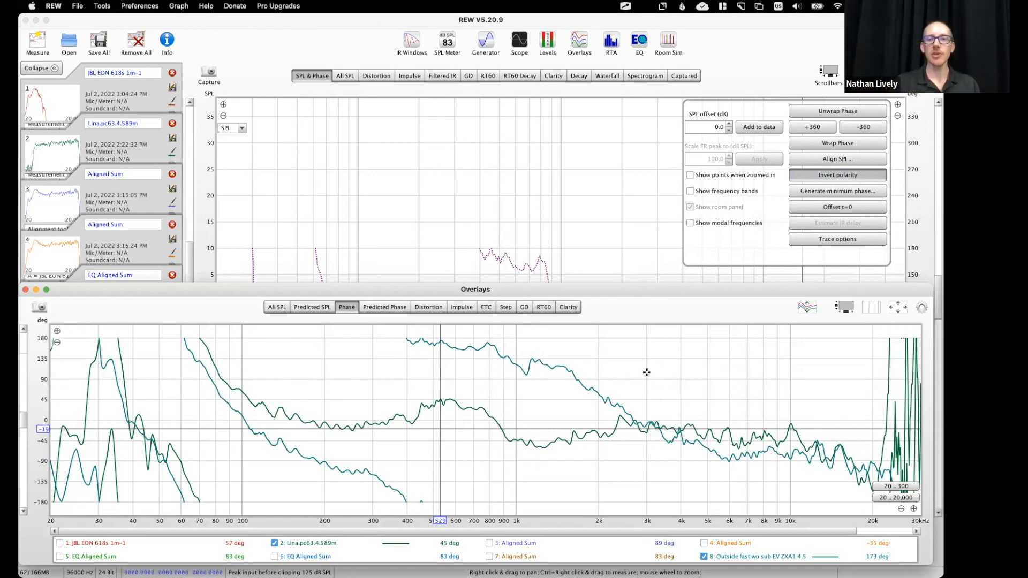
mouse_move(654, 418)
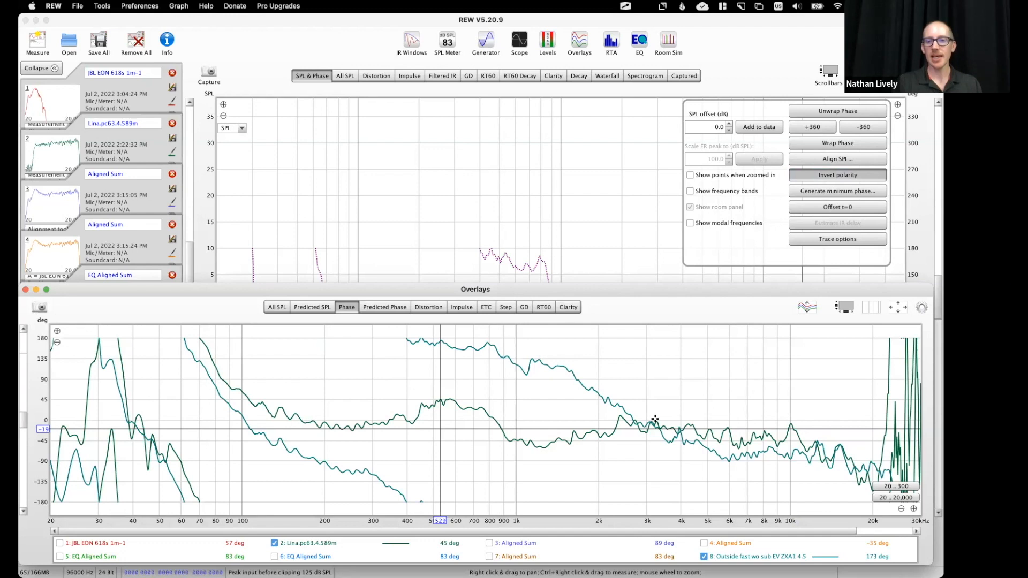
mouse_move(438, 390)
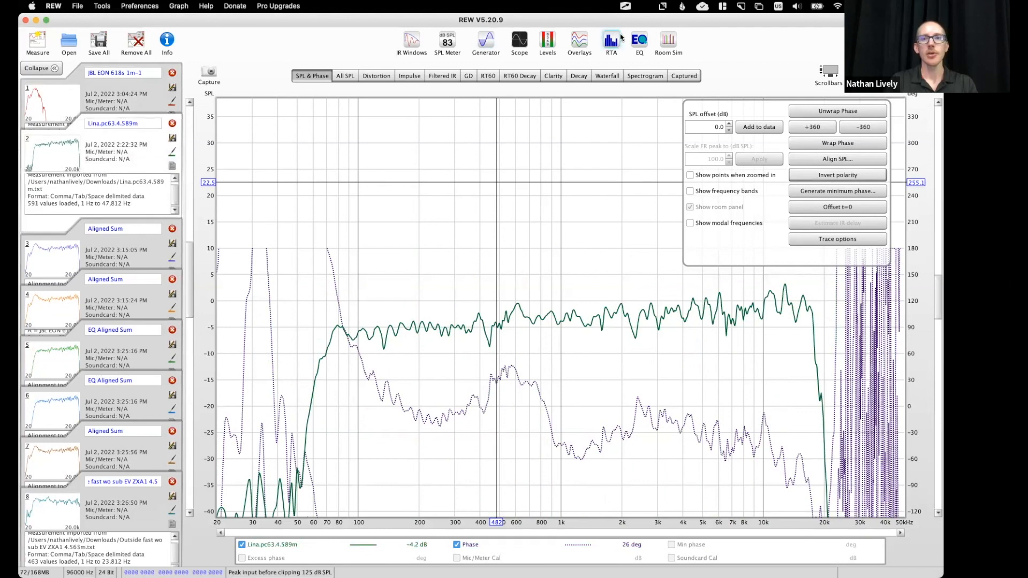
- Set Lina's EQ filter 1 to Manual all-pass at 400 Hz, creating EQ Lina
click(639, 42)
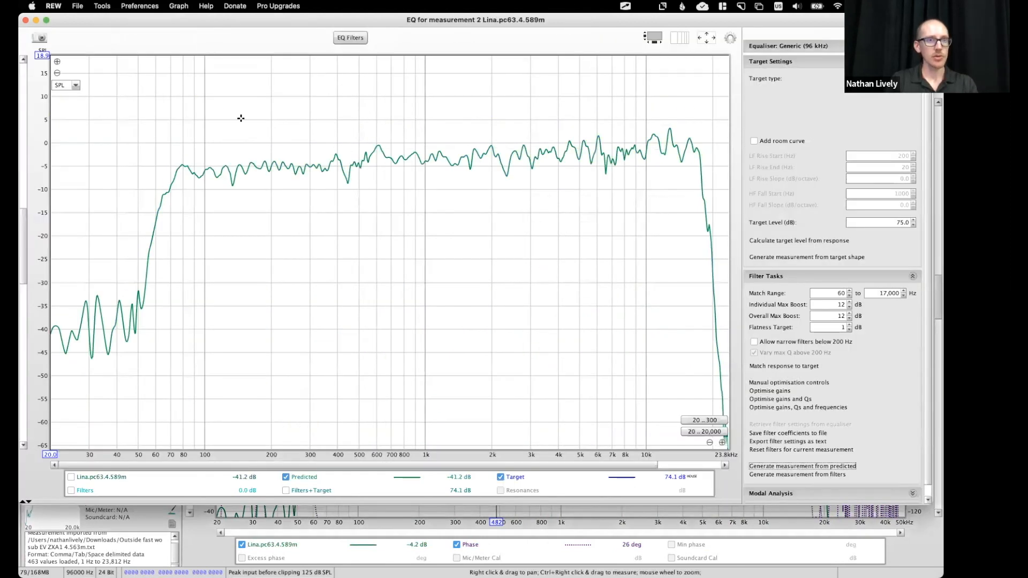
click(350, 38)
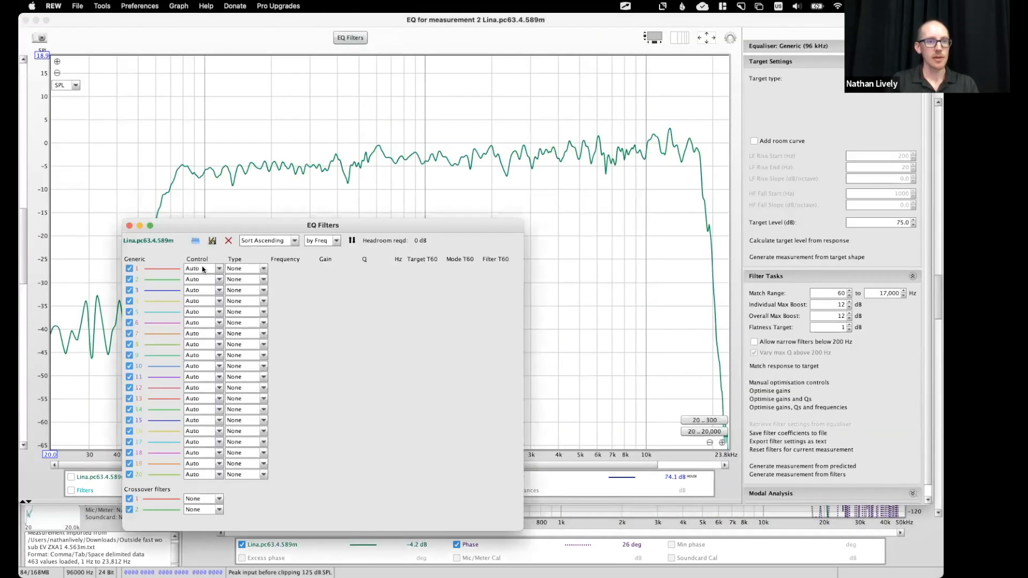
click(203, 268)
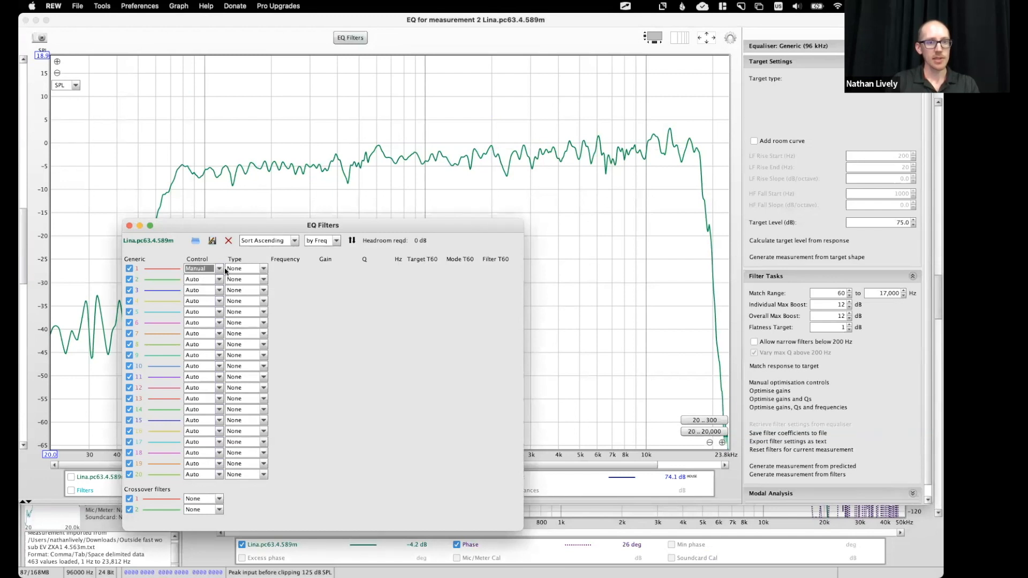
click(245, 268)
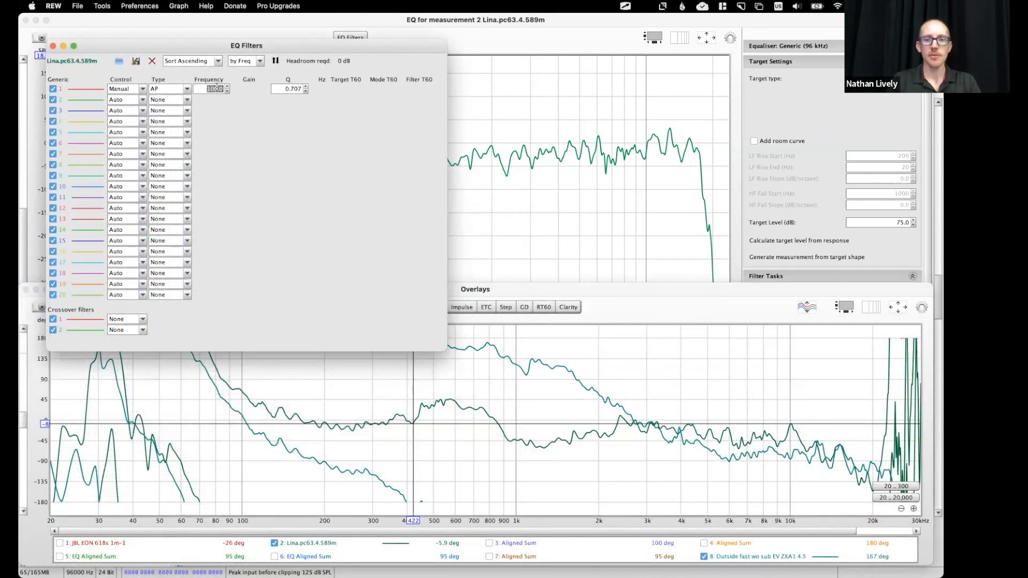
text(400)
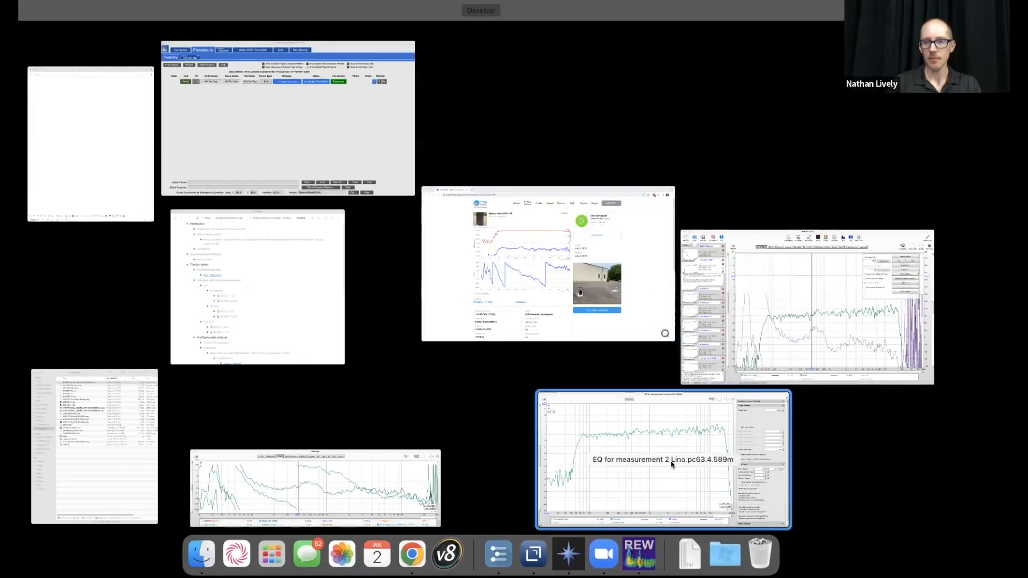
click(663, 464)
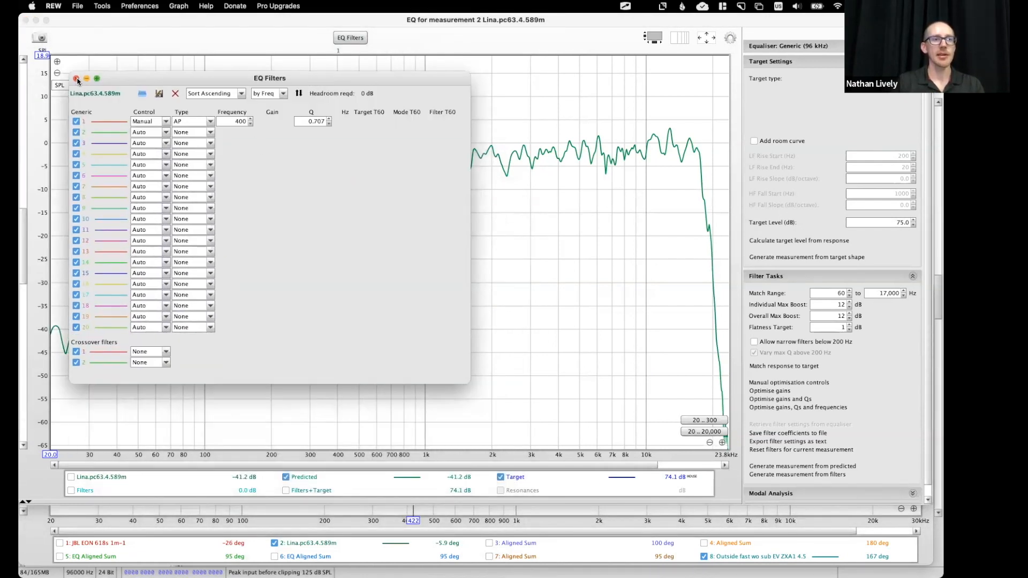
click(78, 79)
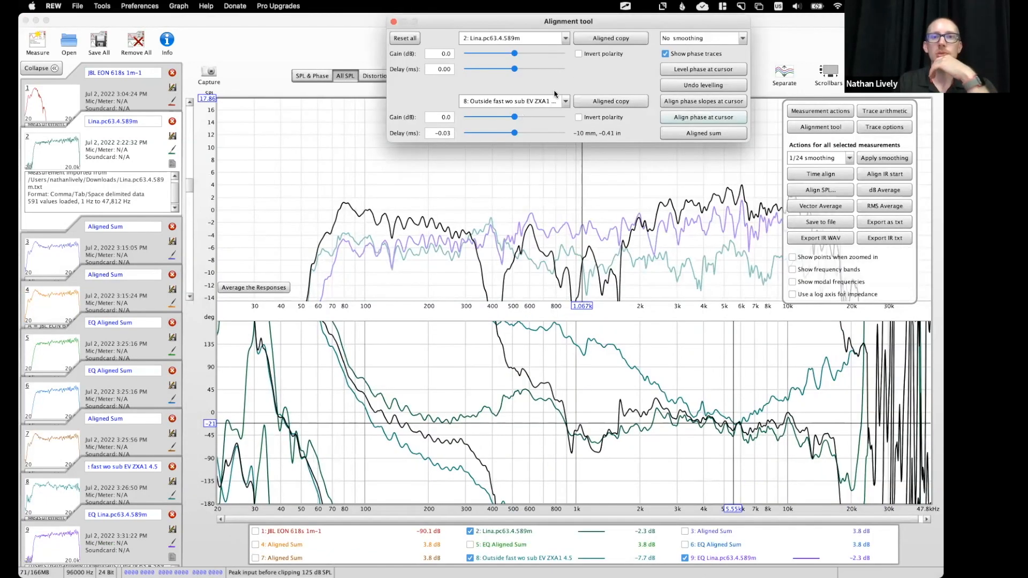
- Set the Alignment tool dropdowns to 8: Outside fast wo sub and 9: EQ Lina
click(565, 101)
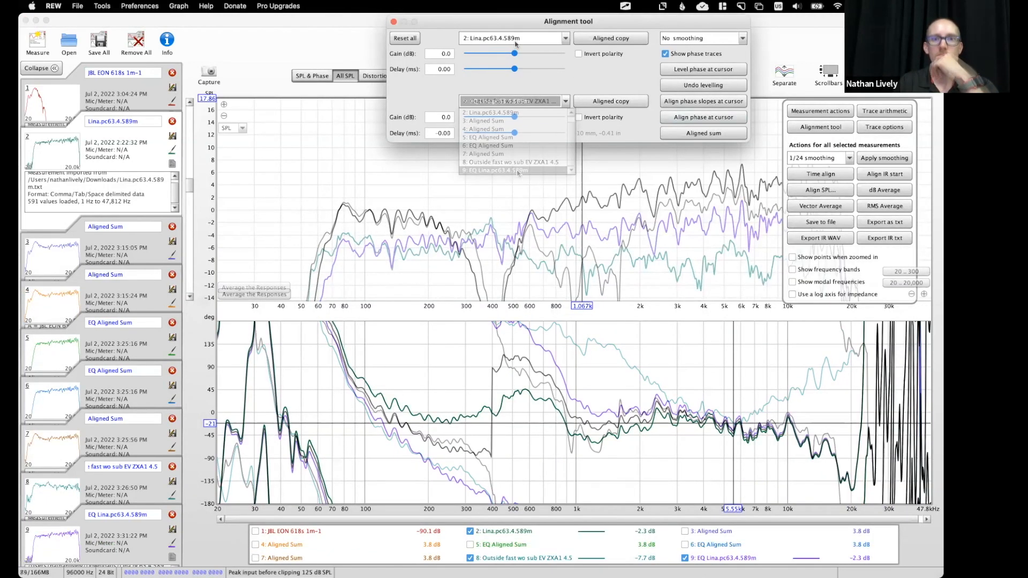
click(498, 162)
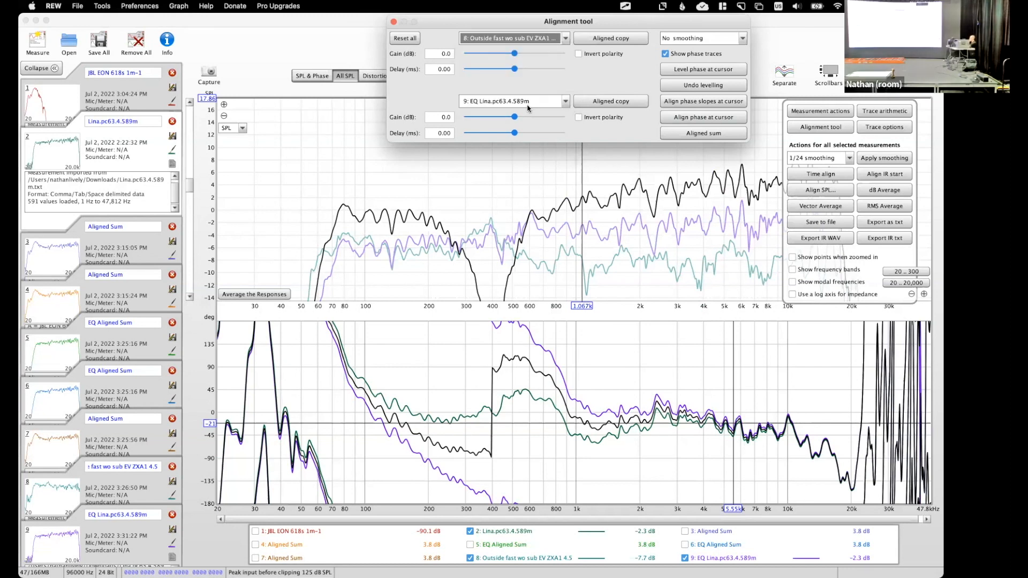